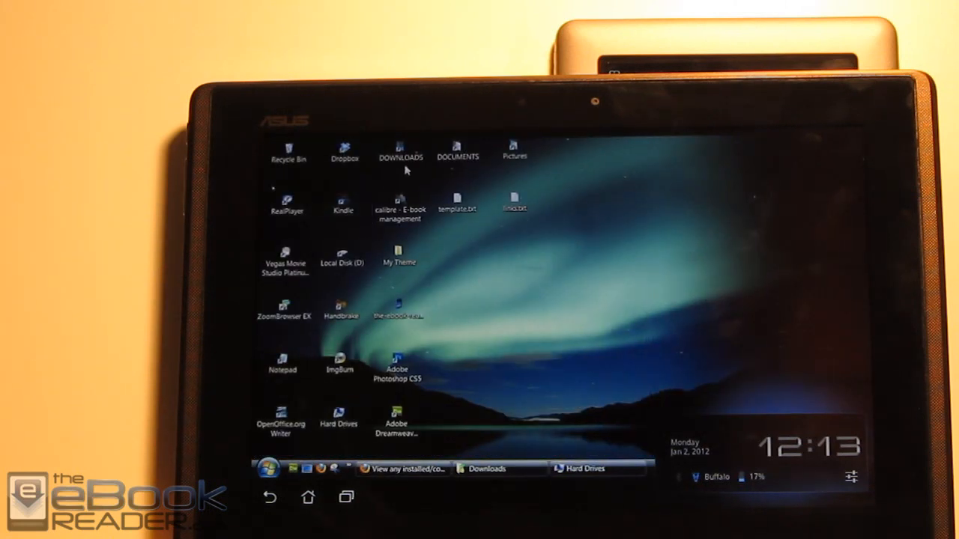
# Step: Restore the Downloads folder window, showing its 33 items including acclaim_update.zip
pyautogui.click(487, 468)
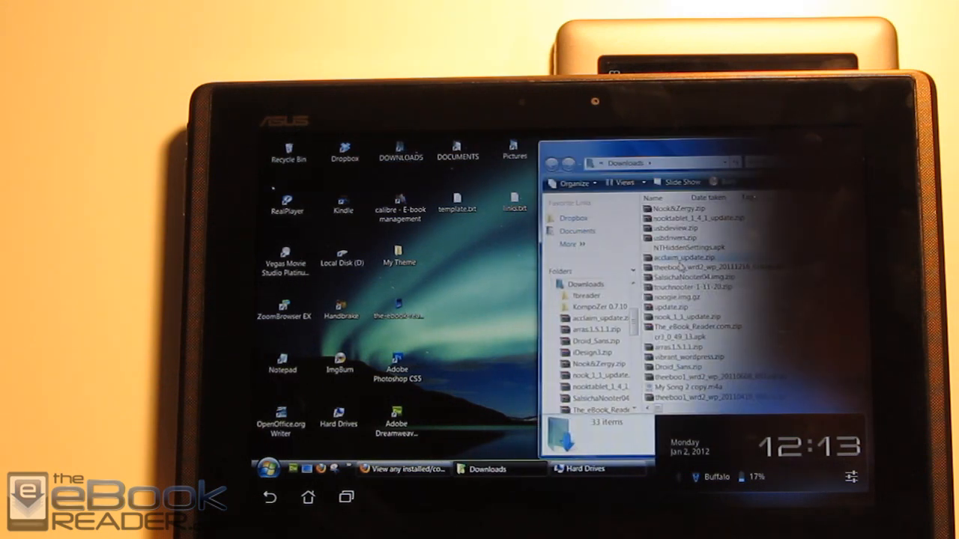
# Step: Open the empty SD Card (Z:) drive from the Hard Drives window
pyautogui.click(600, 320)
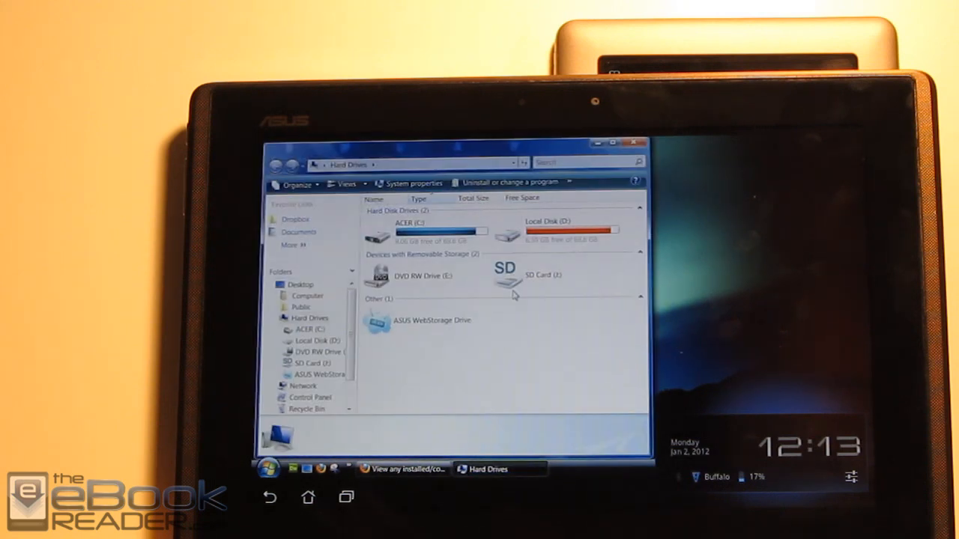
pyautogui.doubleClick(538, 275)
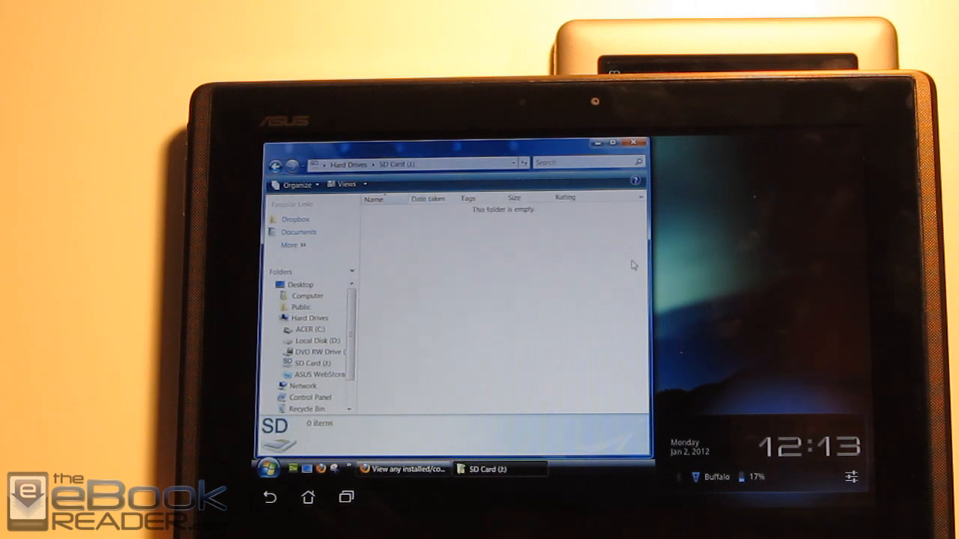